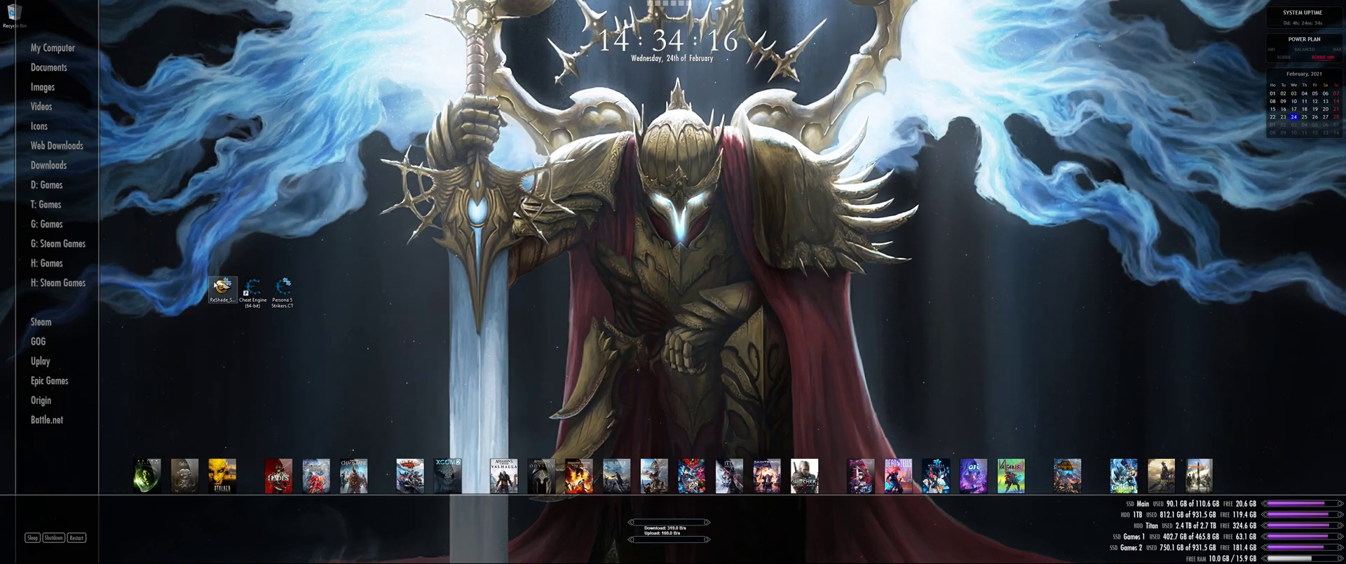
Return to the Steam discussion thread with the Cheat Engine table link, then leave it for the desktop.
click(252, 286)
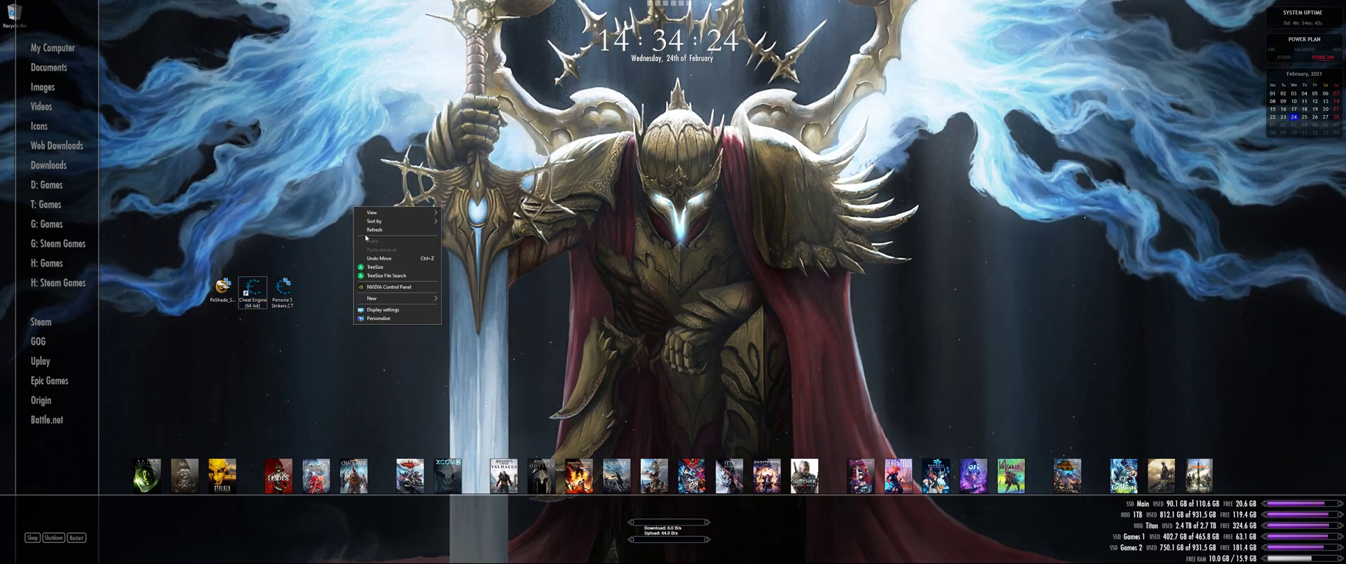
click(171, 376)
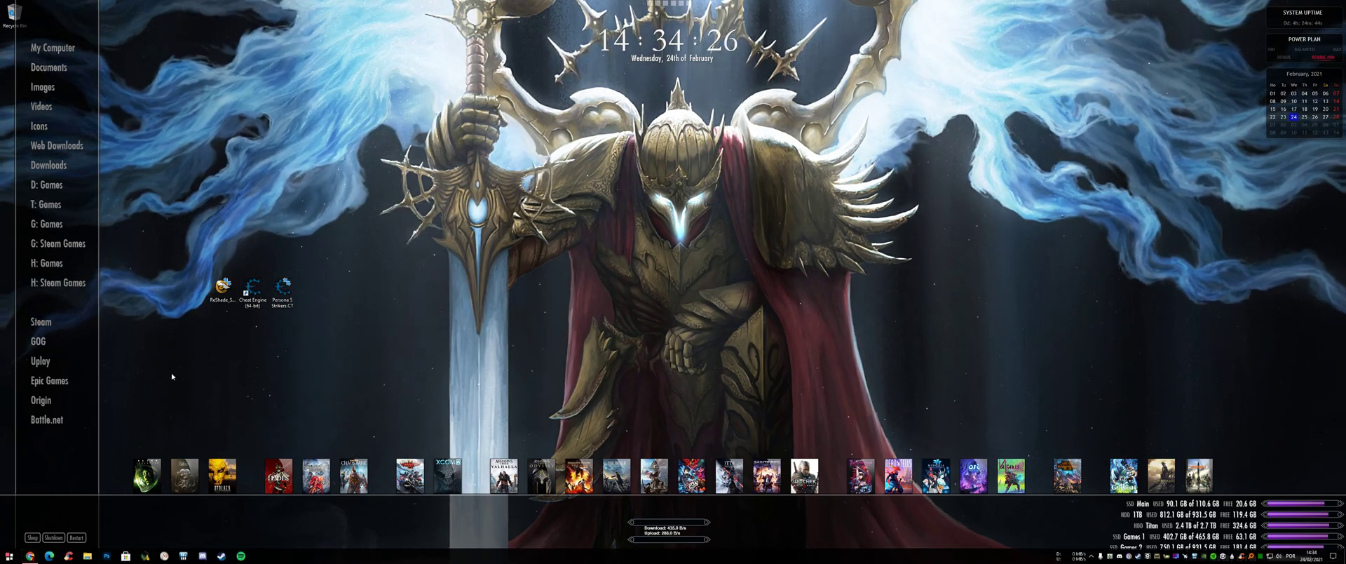
click(280, 291)
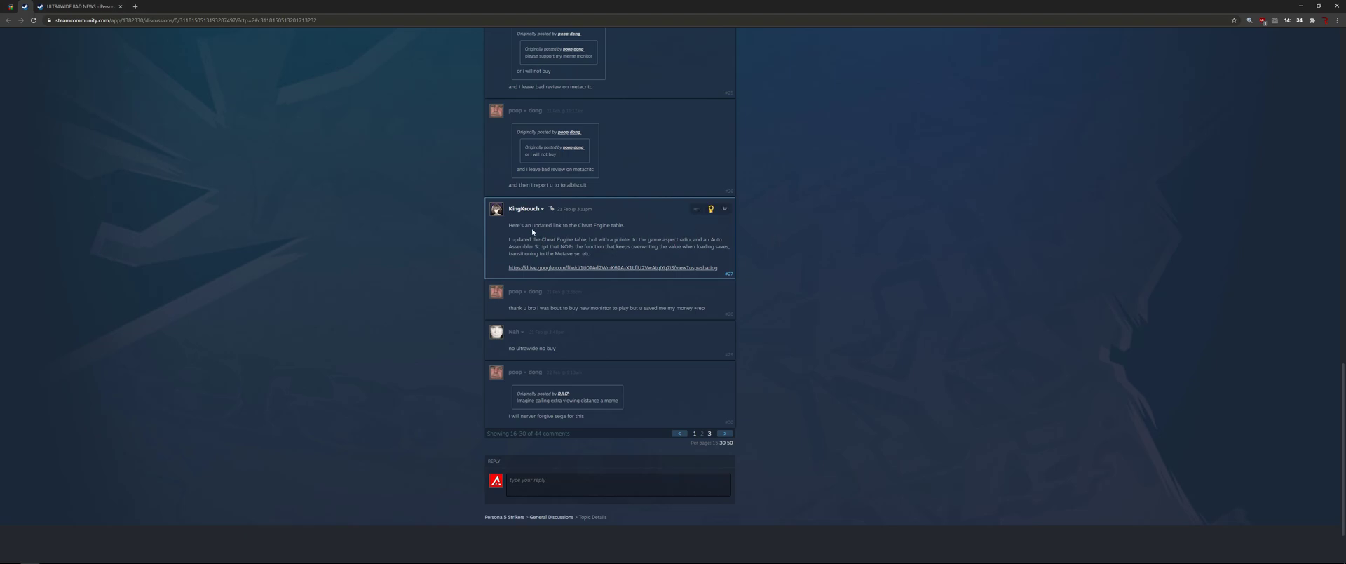
mouse_move(534, 231)
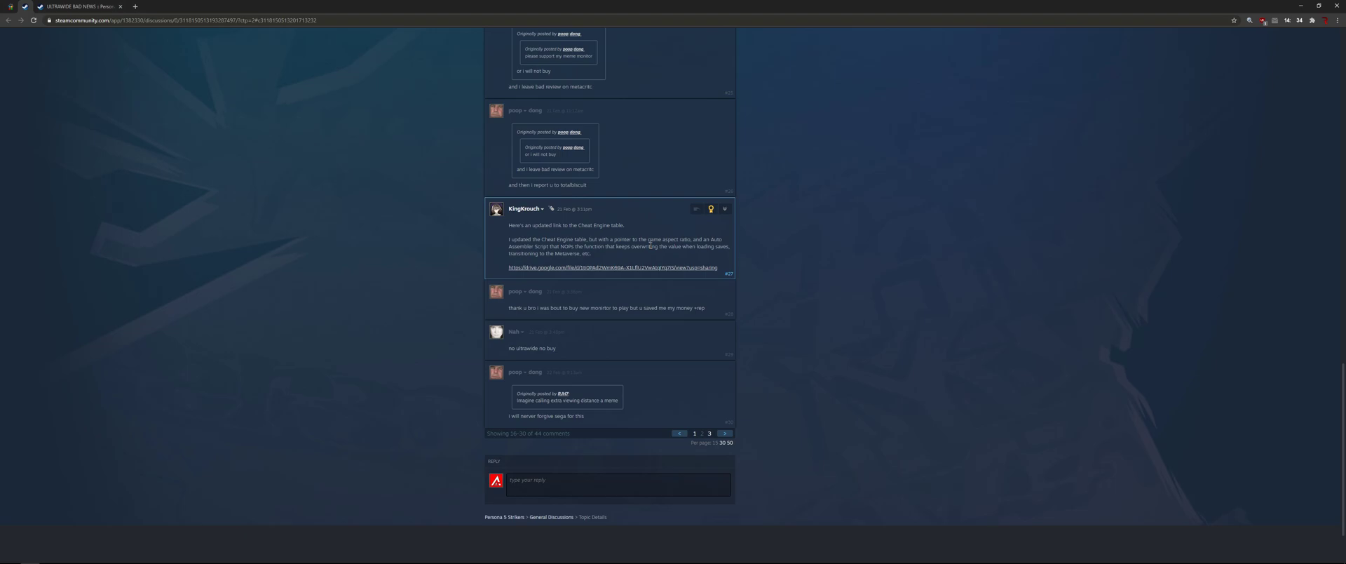
mouse_move(830, 148)
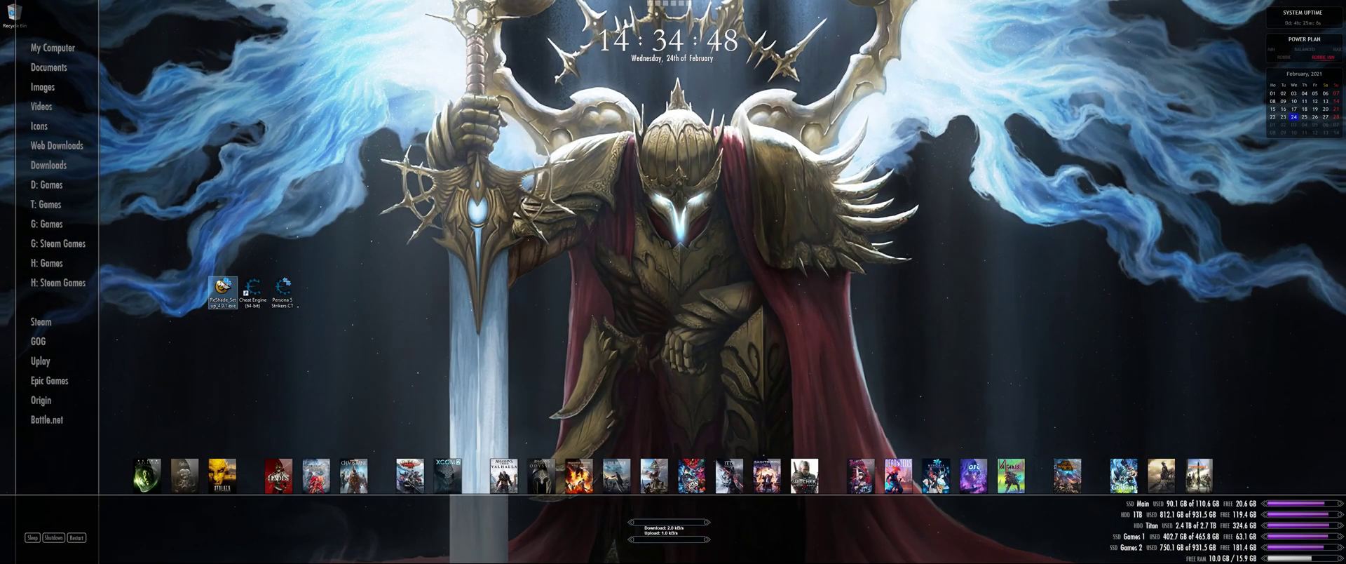
Launch ReShade Setup and target game.exe in the P5S folder as the game.
double_click(223, 287)
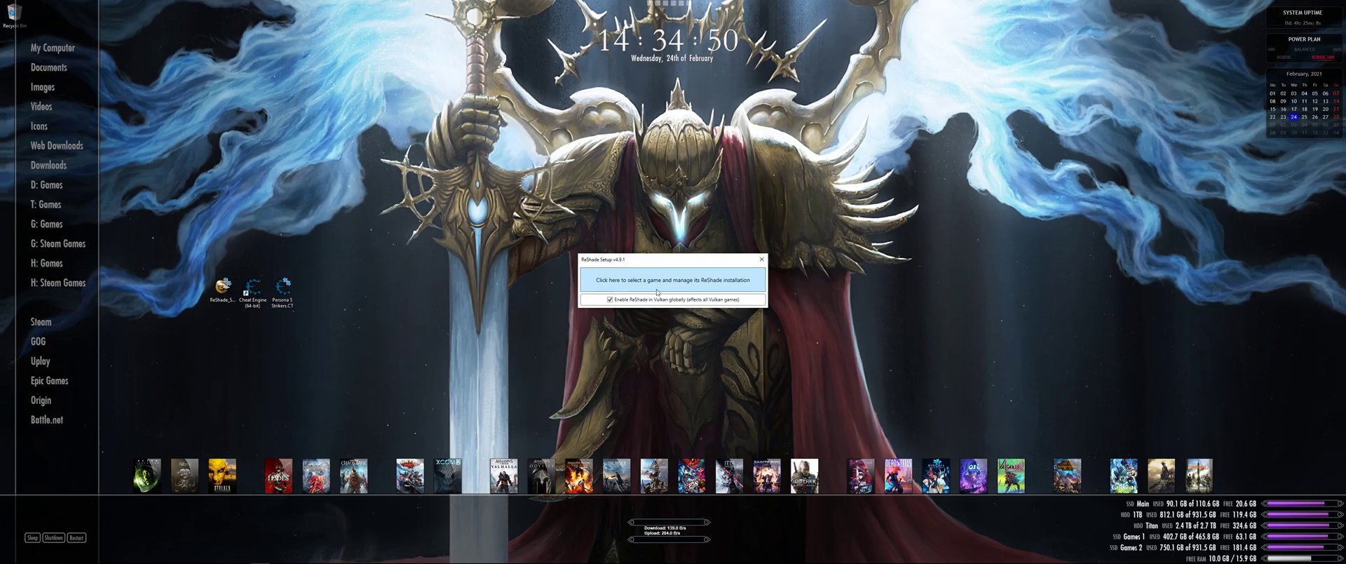
click(673, 279)
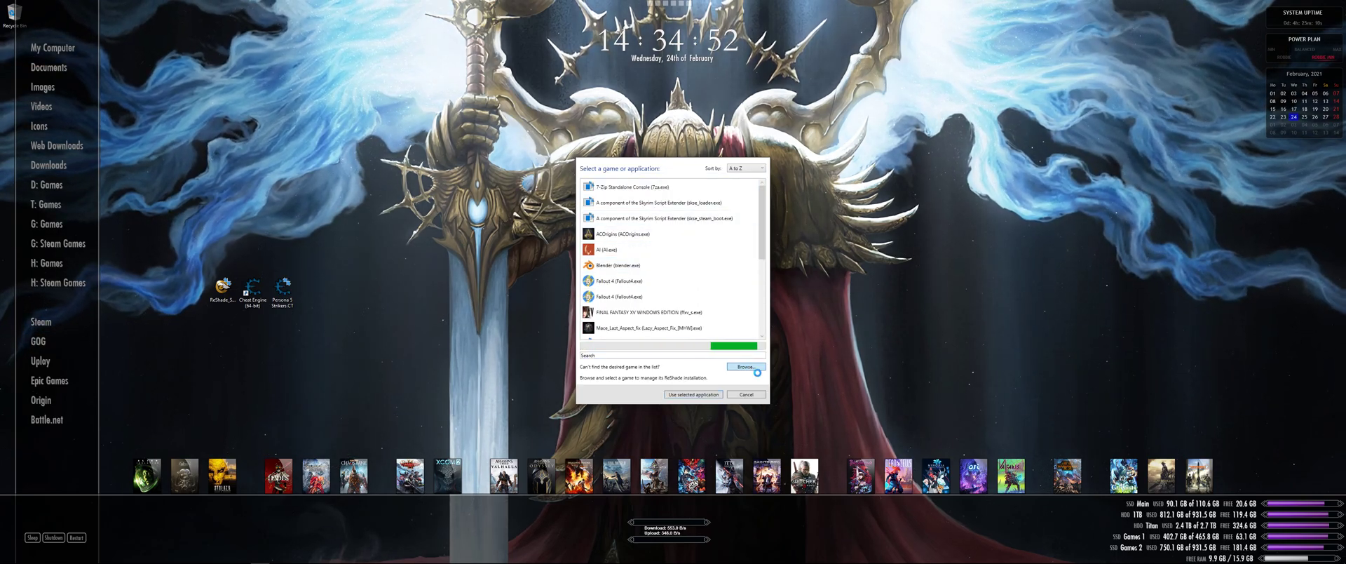
click(745, 366)
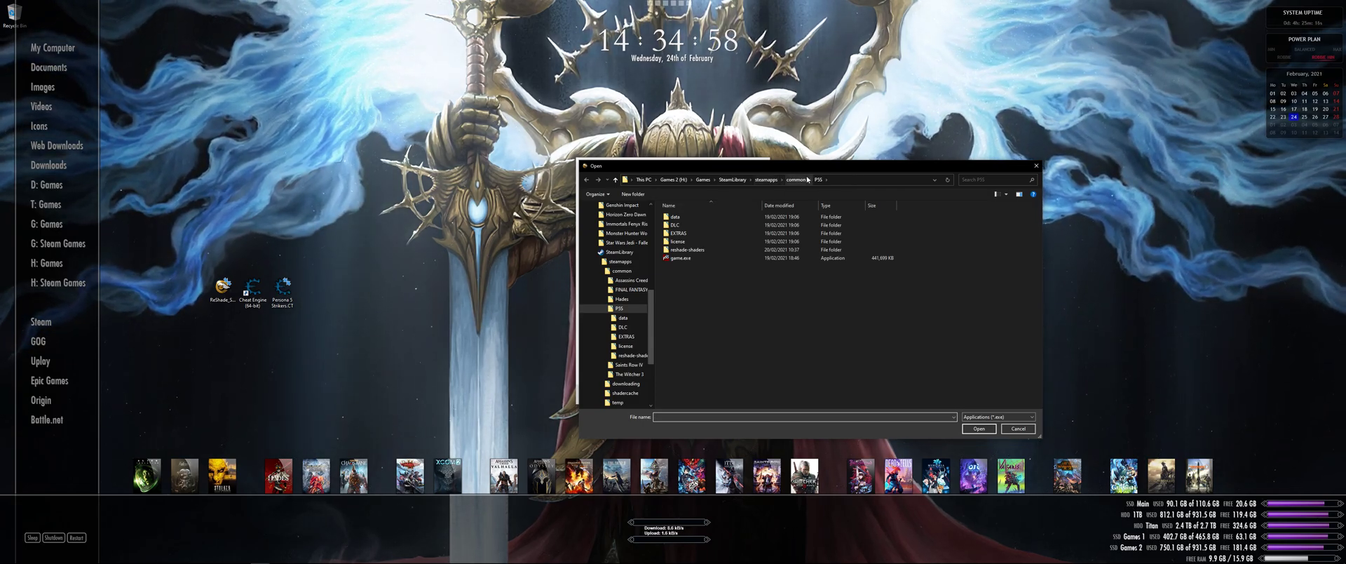
click(796, 179)
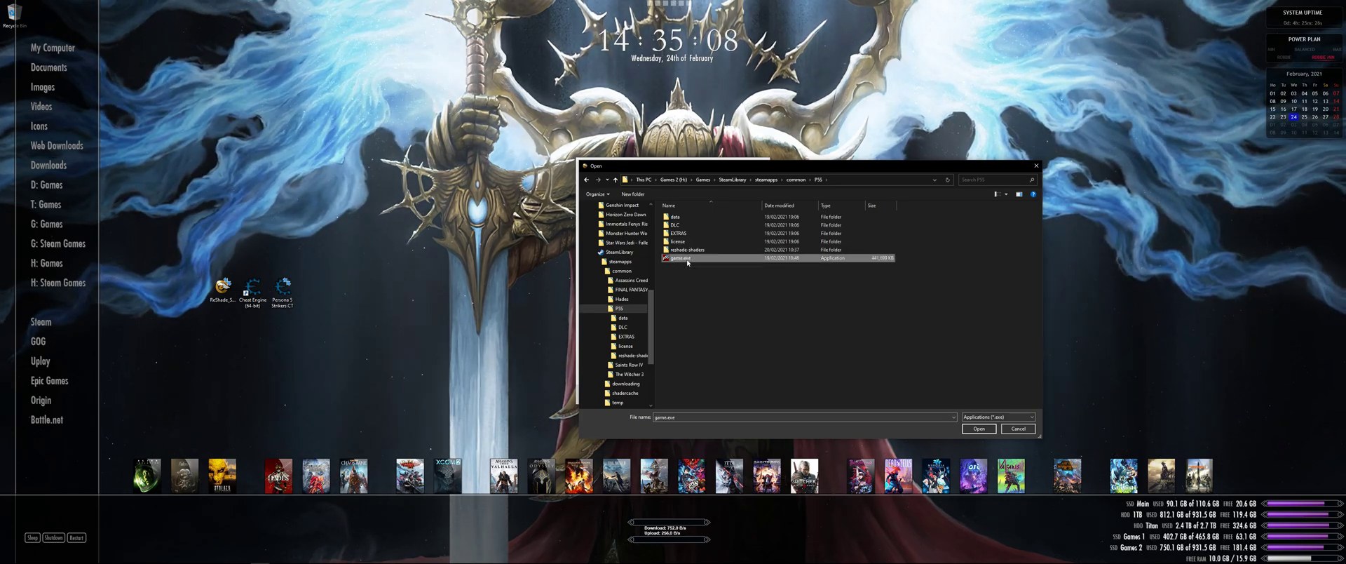
click(978, 428)
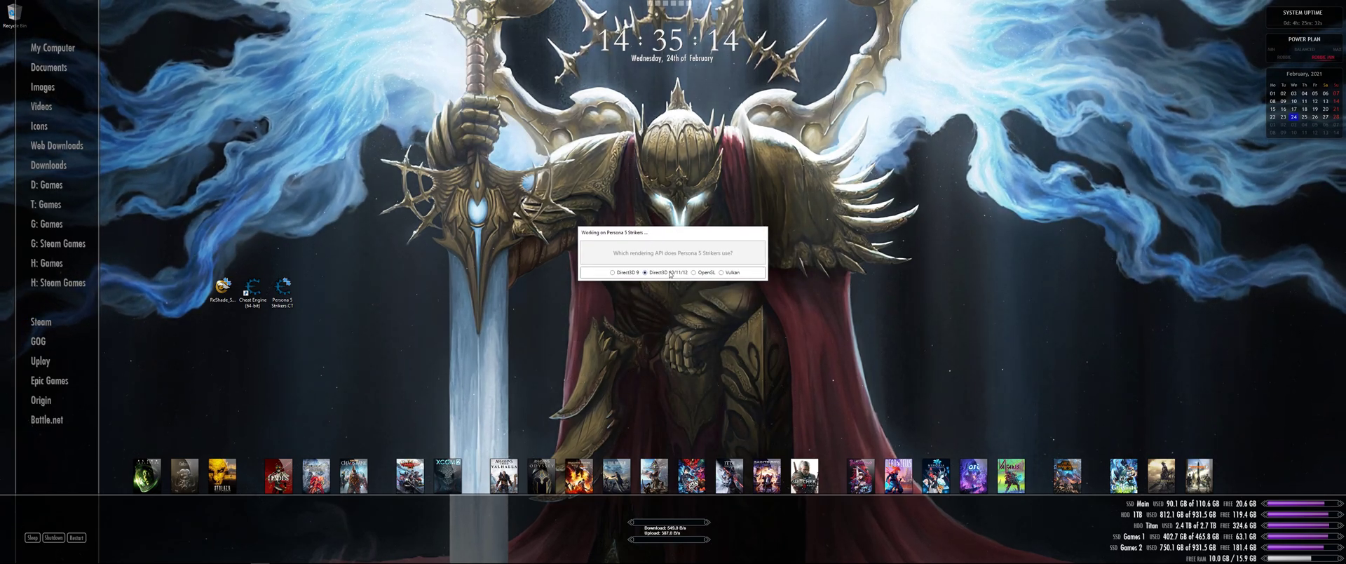
Choose DirectX 10/11/12 as the rendering API and update the existing ReShade installation.
click(669, 274)
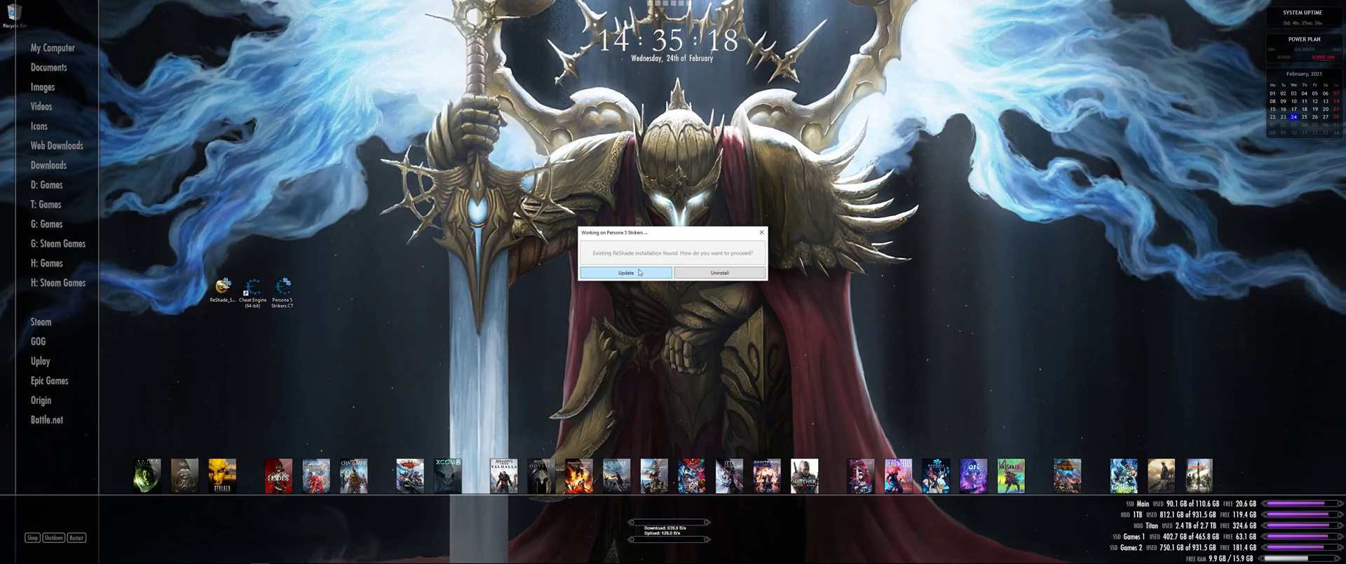
click(625, 272)
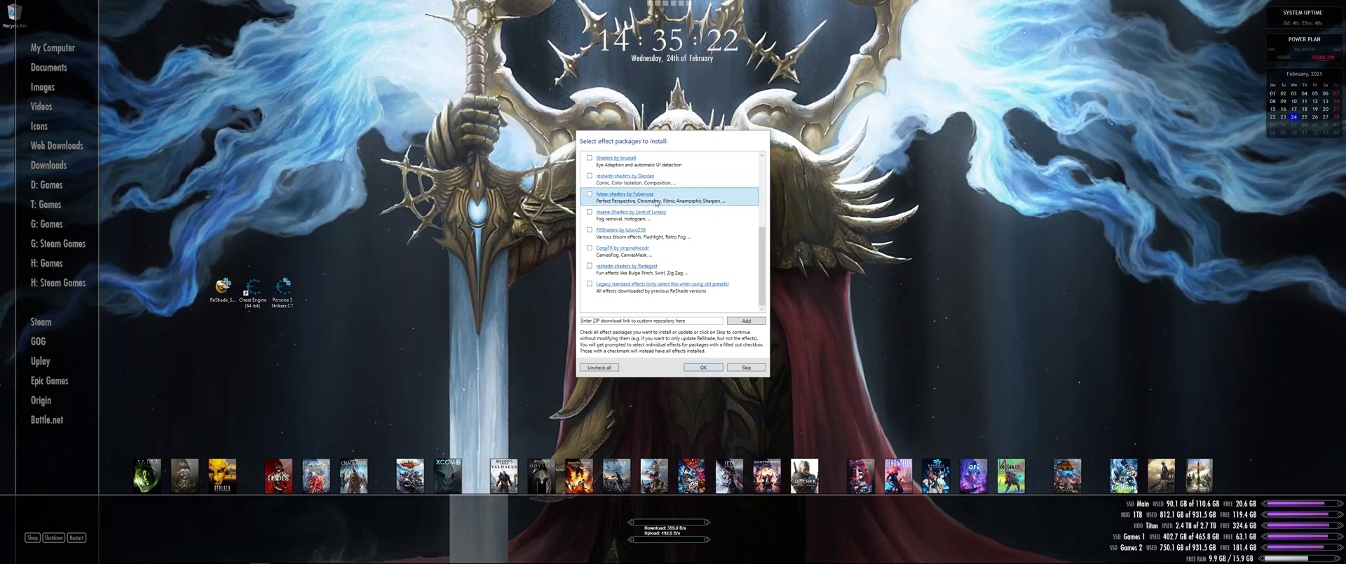
mouse_move(624, 194)
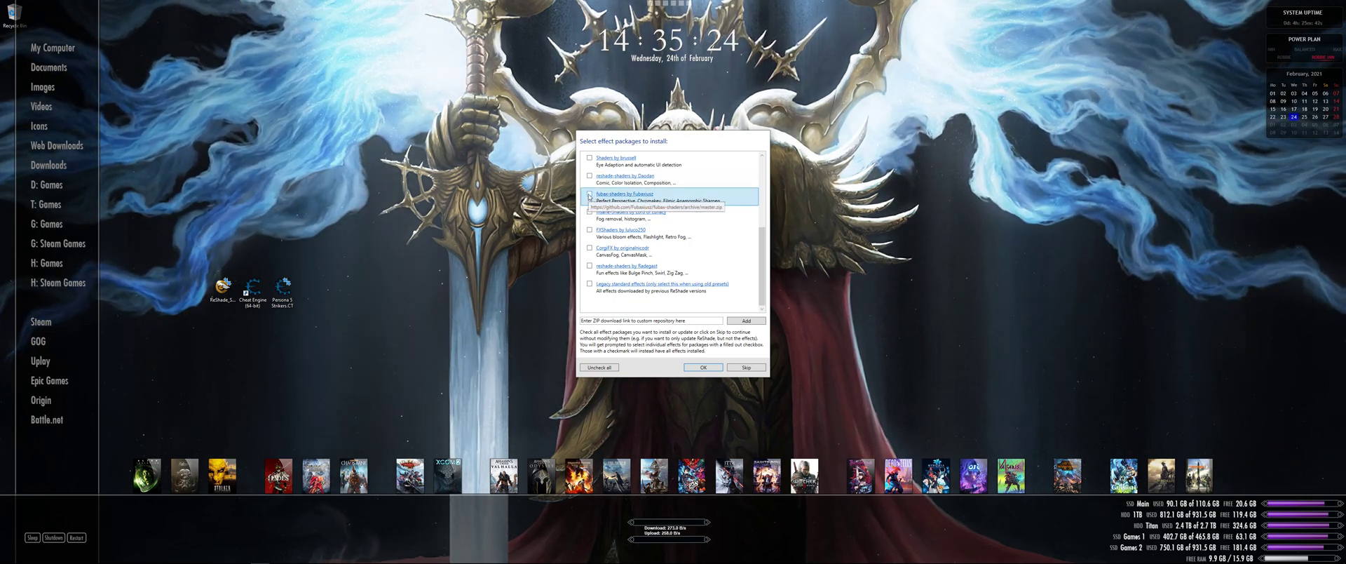
Add the fubax-shaders package by Fubaxiao and keep the selected SweetFX effect files.
click(588, 194)
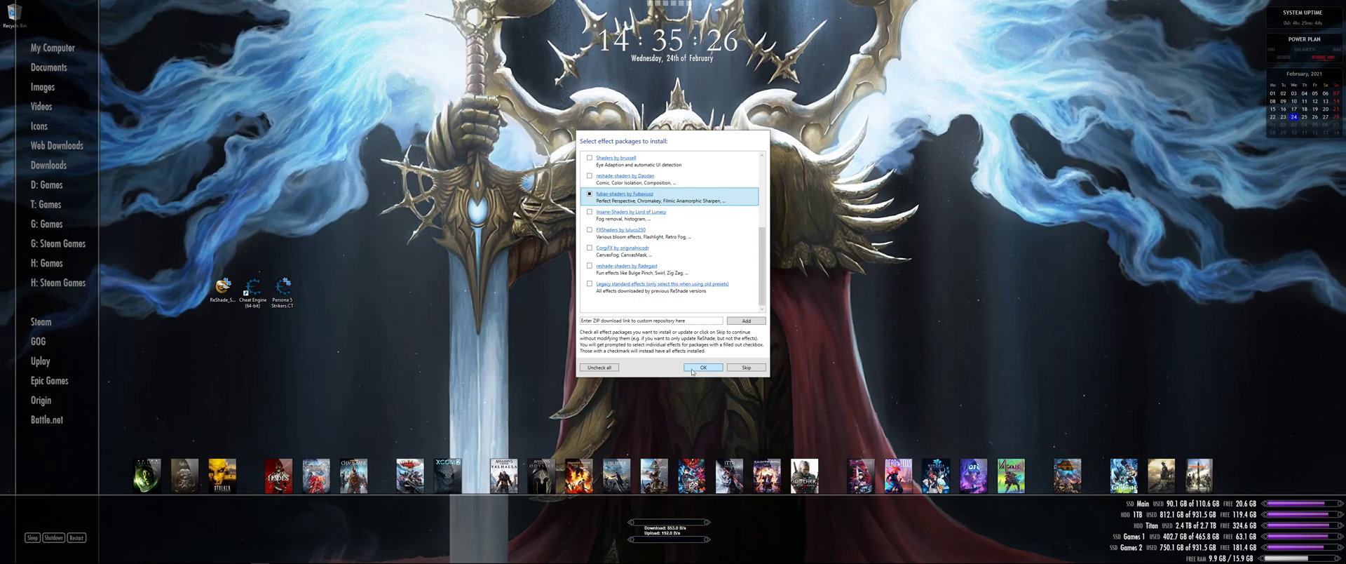
click(702, 367)
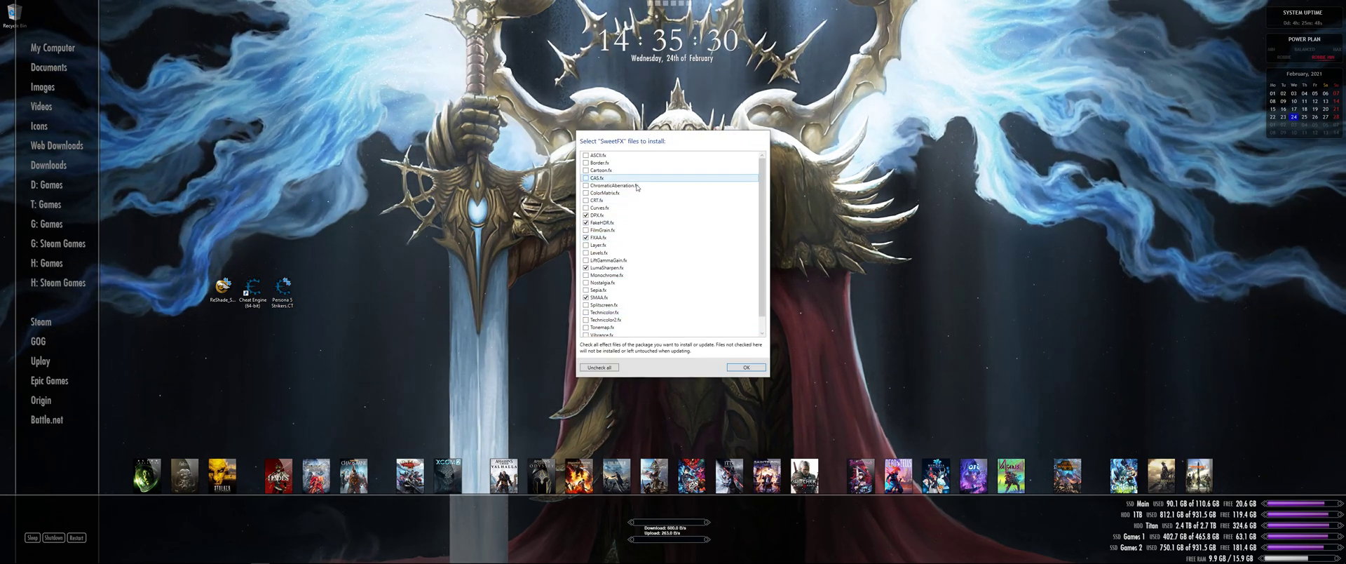
scroll(down, 3)
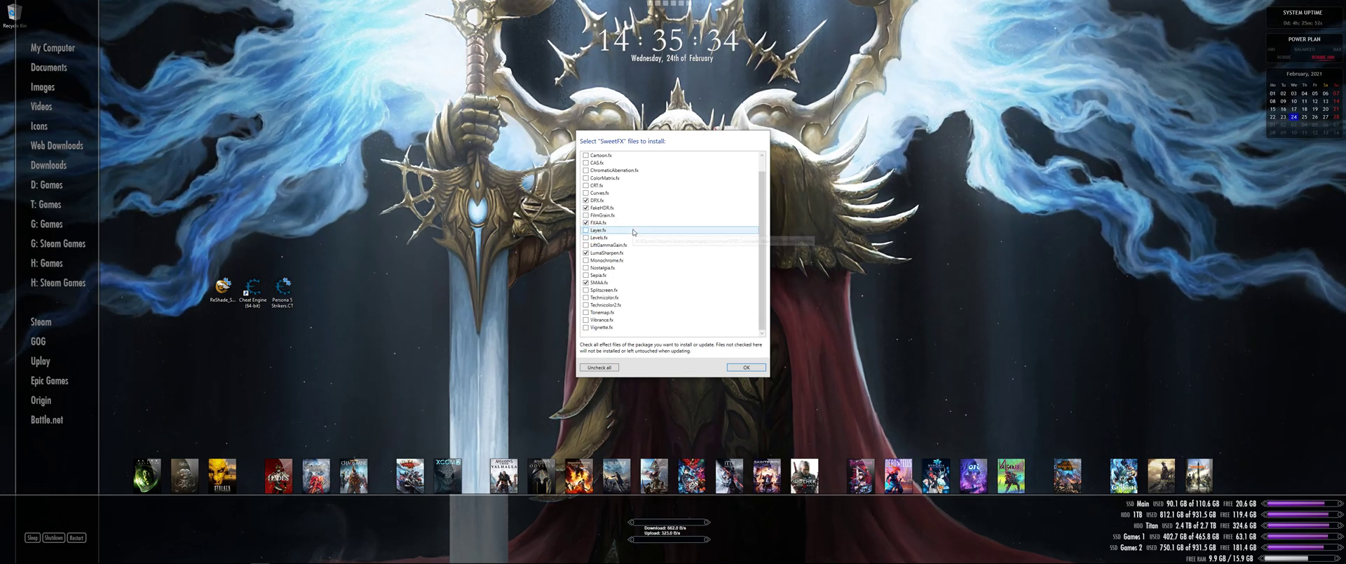
mouse_move(602, 230)
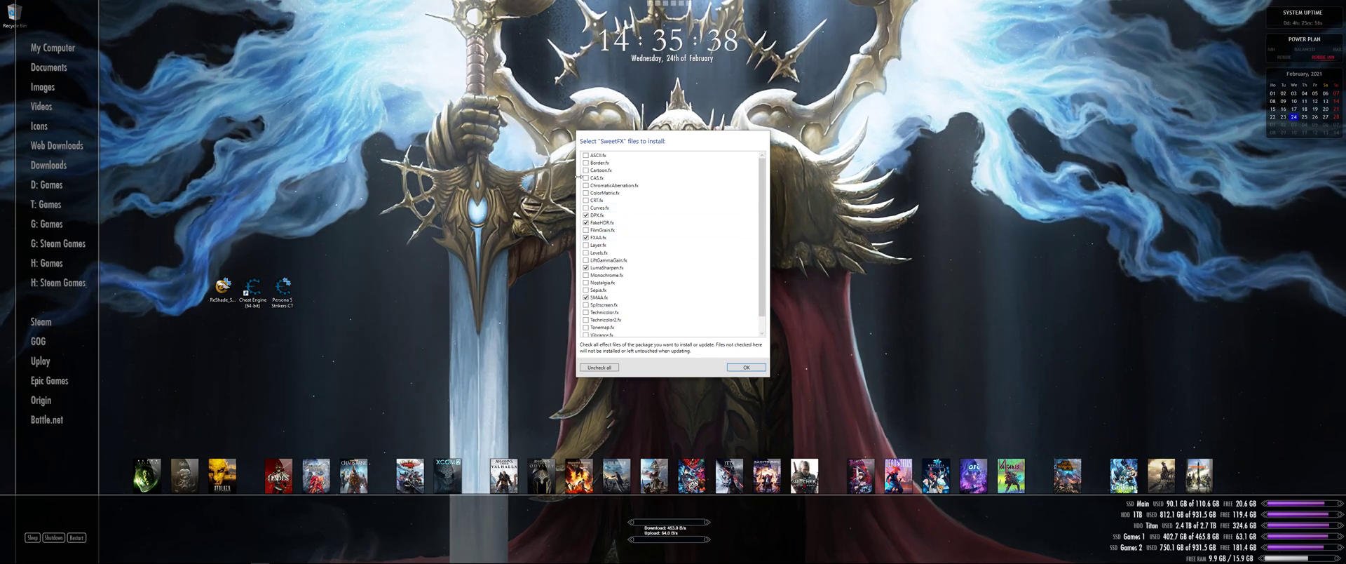
click(744, 366)
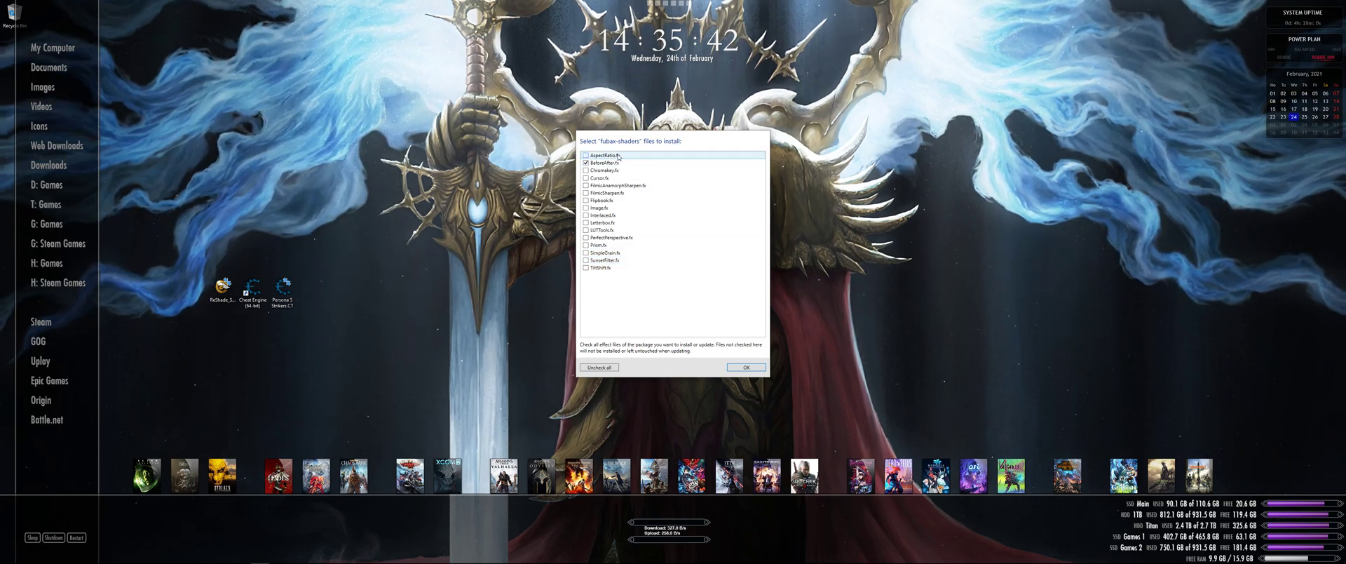
Include AspectRatio.fx from the fubax shaders and finish the installation.
click(586, 155)
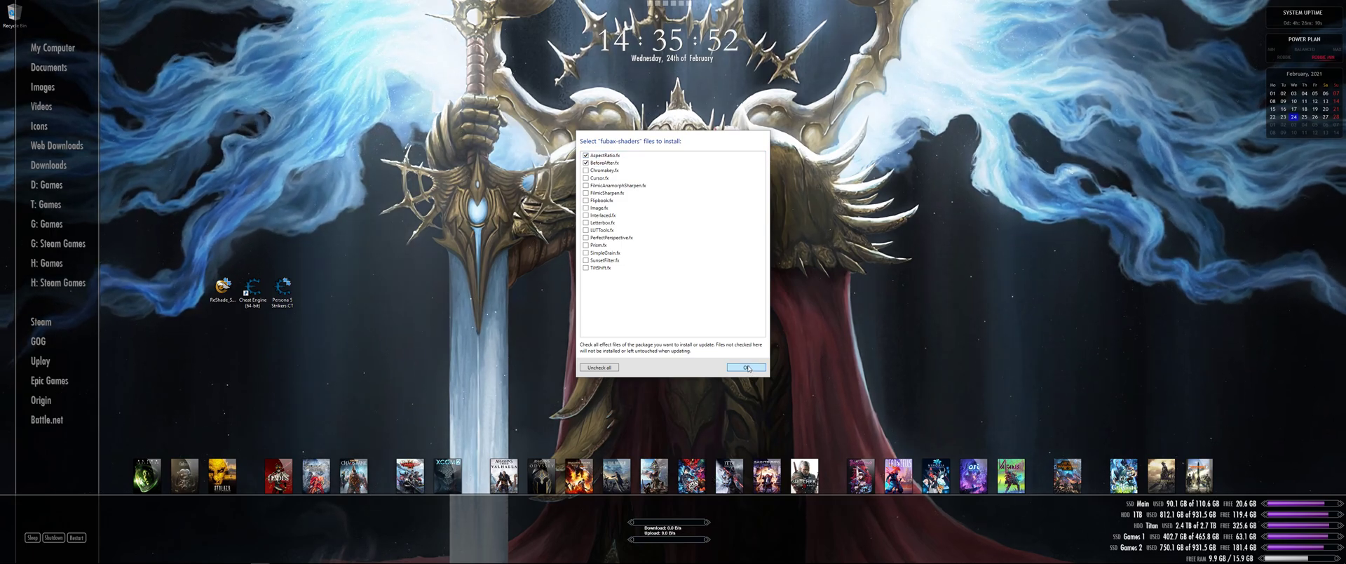
click(745, 367)
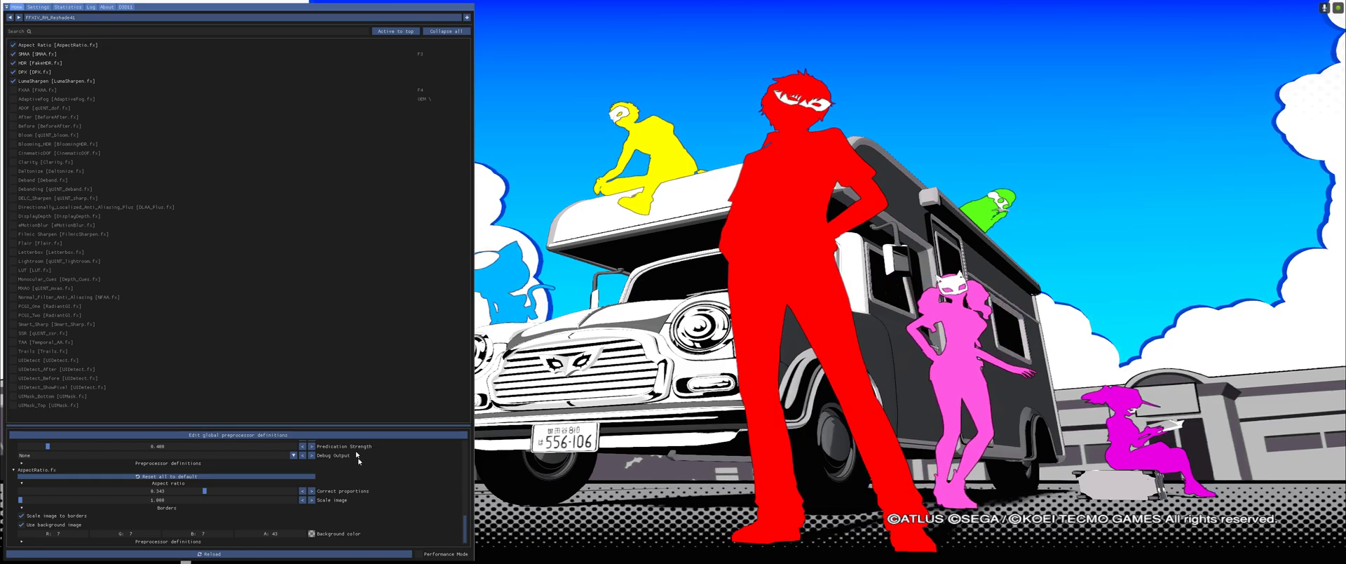
Toggle the AspectRatio effect and retune its Correct proportions slider until the title screen's left side shows.
drag(206, 489, 203, 490)
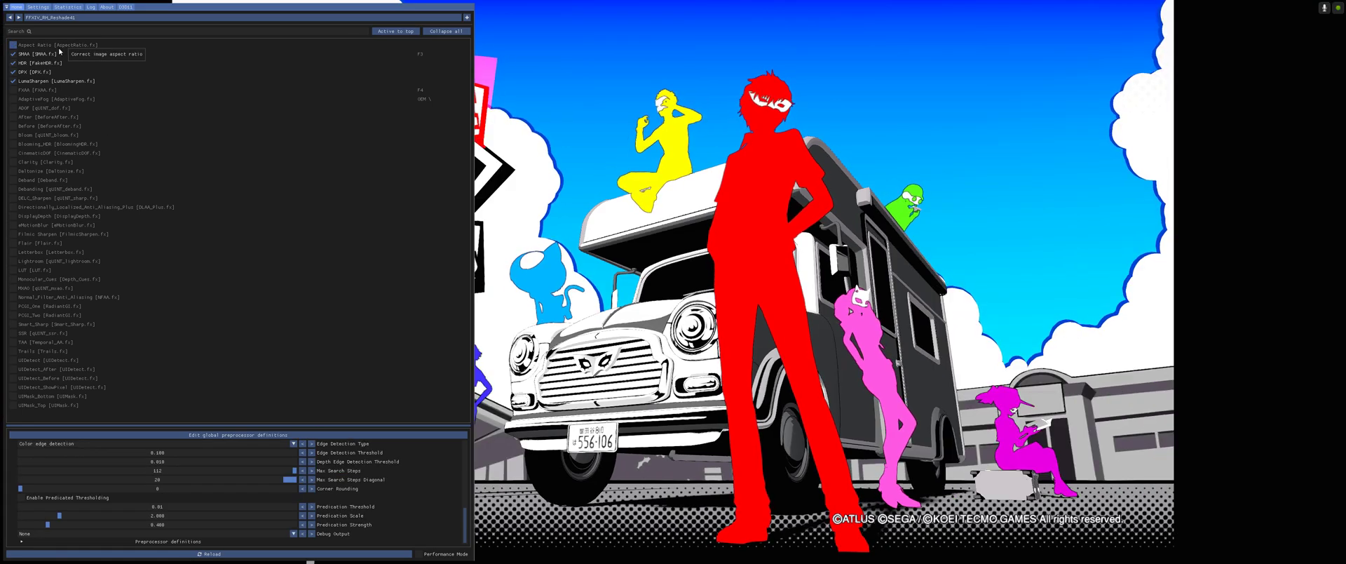
click(13, 45)
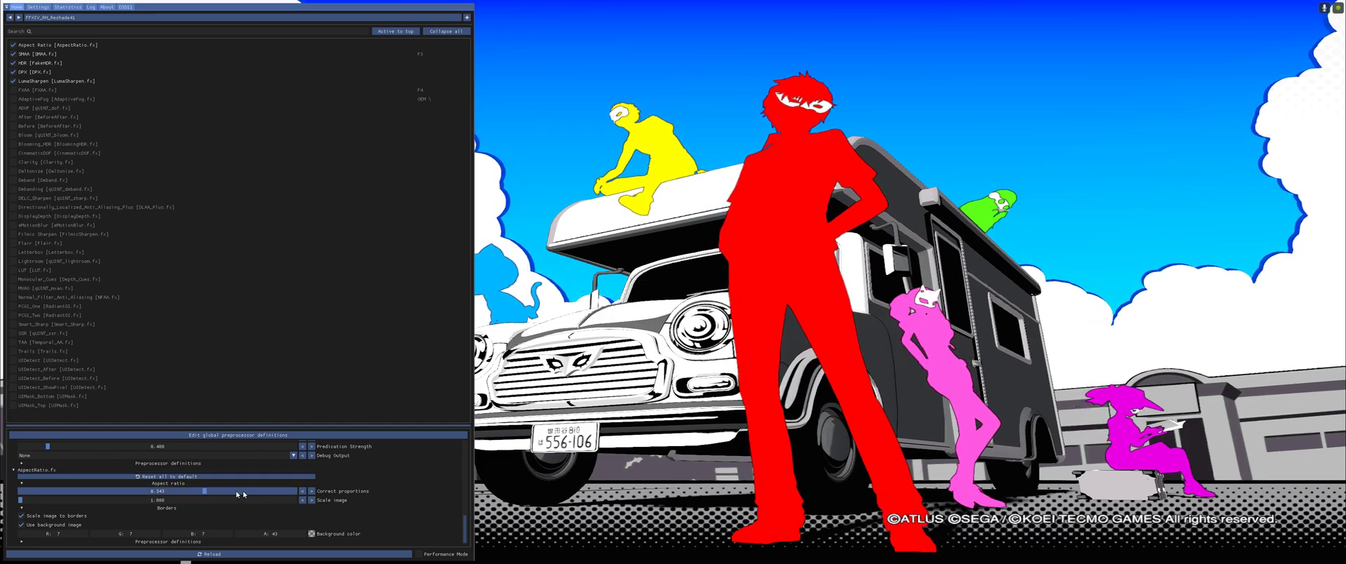
drag(207, 490, 158, 489)
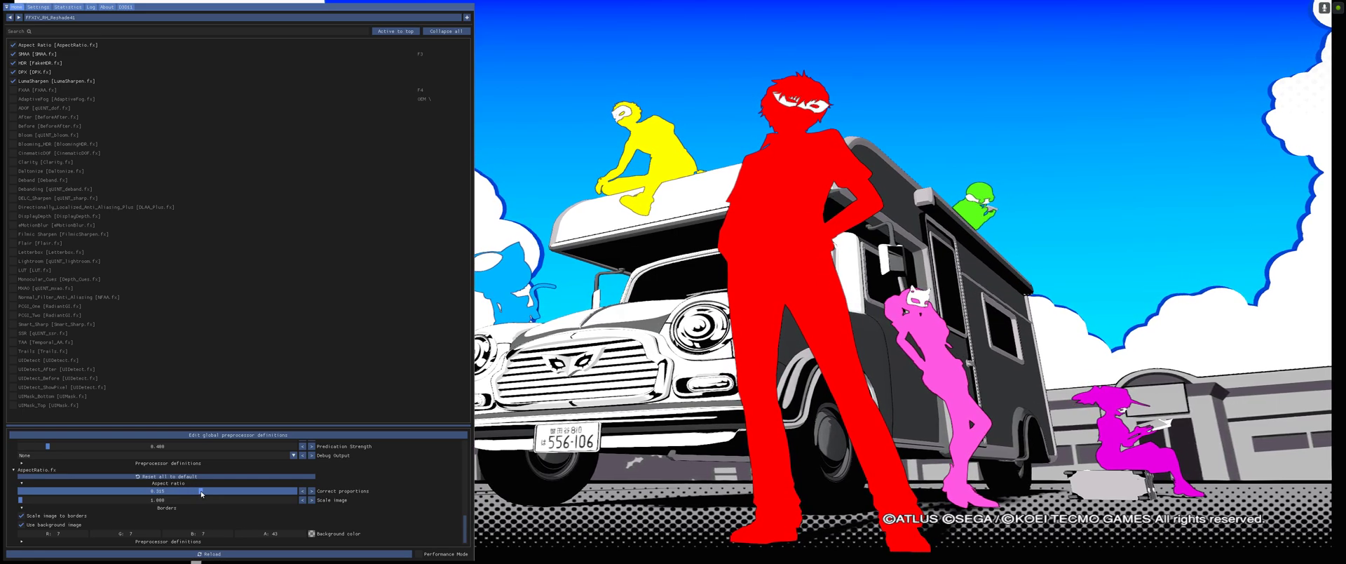
drag(200, 492, 205, 492)
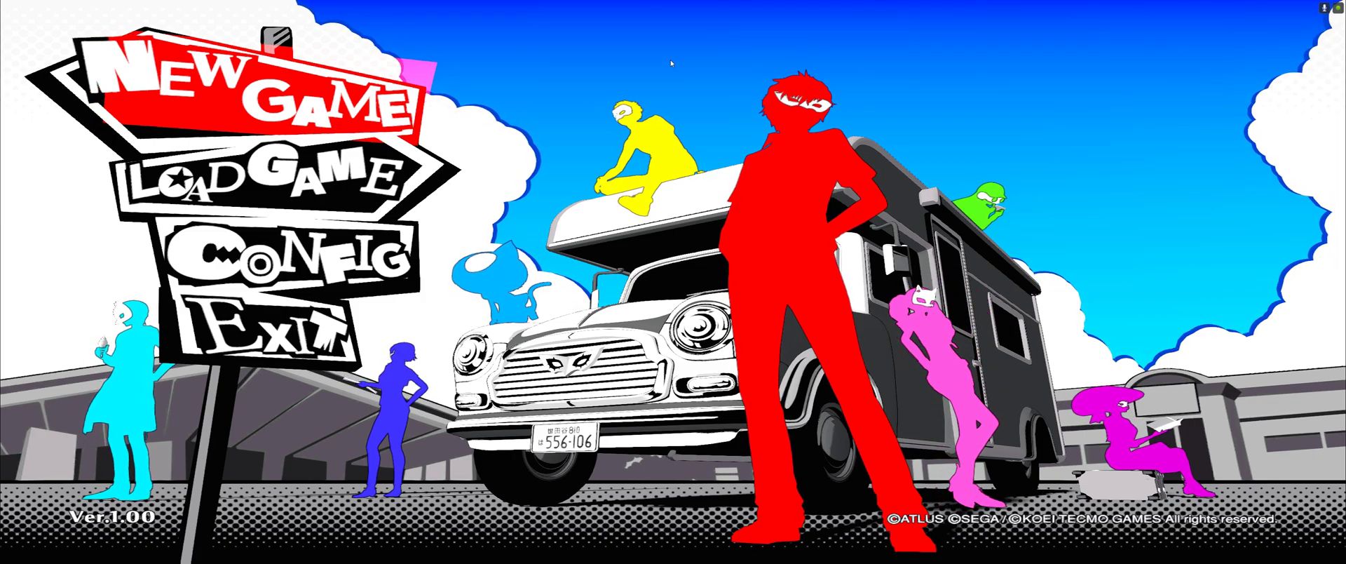
Start a NEW GAME with ENGLISH voice language and play into the first scene.
click(258, 94)
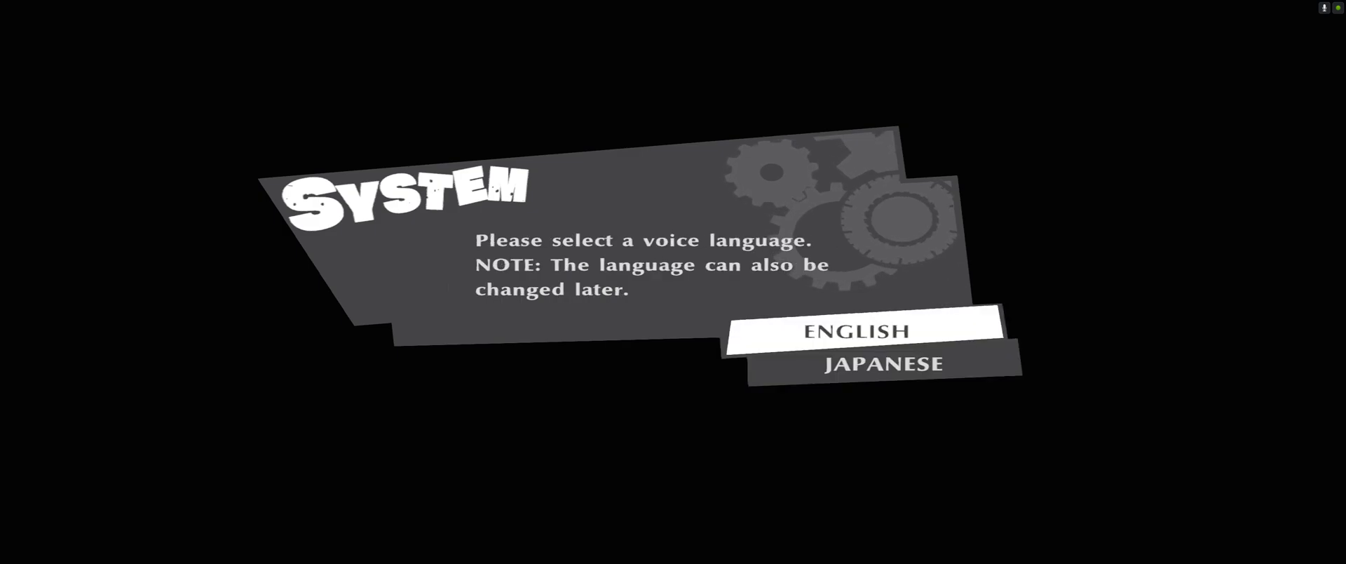
click(862, 331)
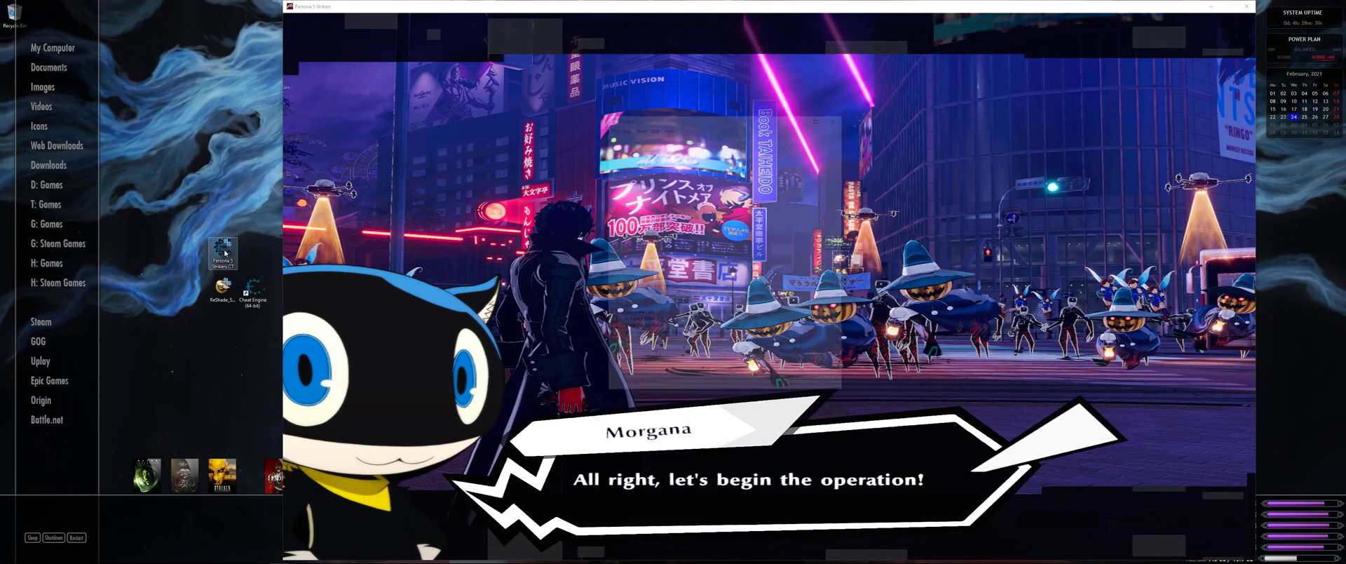
Attach Cheat Engine to the Persona 5 Strikers process, keep the loaded aspect-ratio table, and select Game Aspect Ratio.
double_click(251, 287)
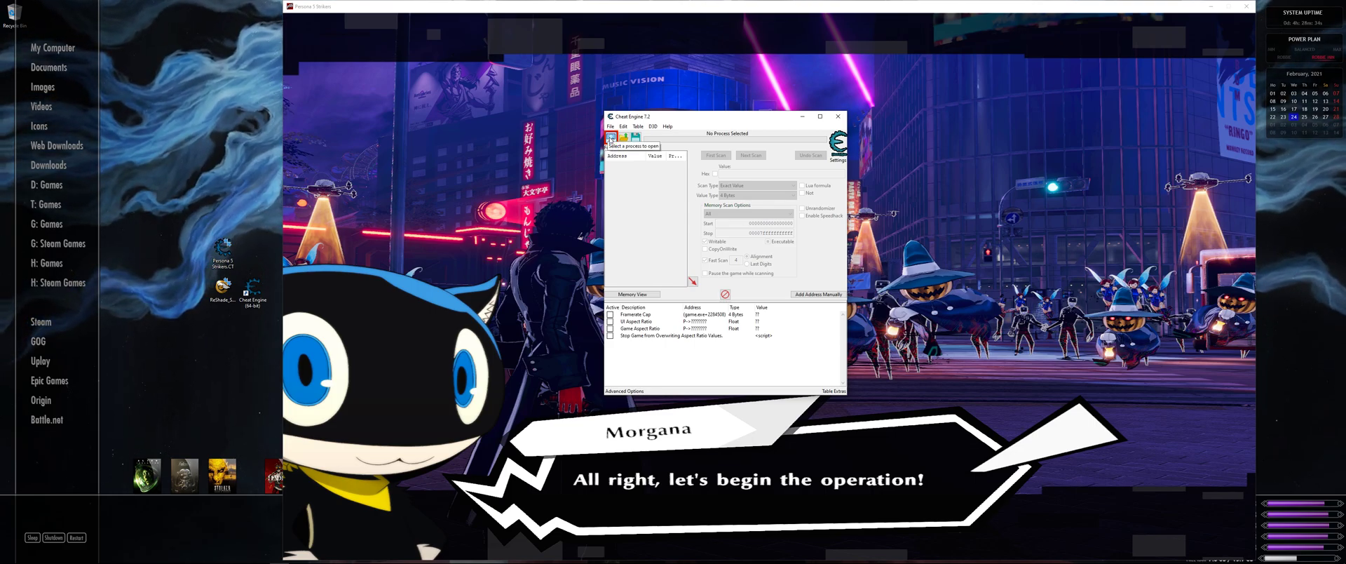
click(610, 139)
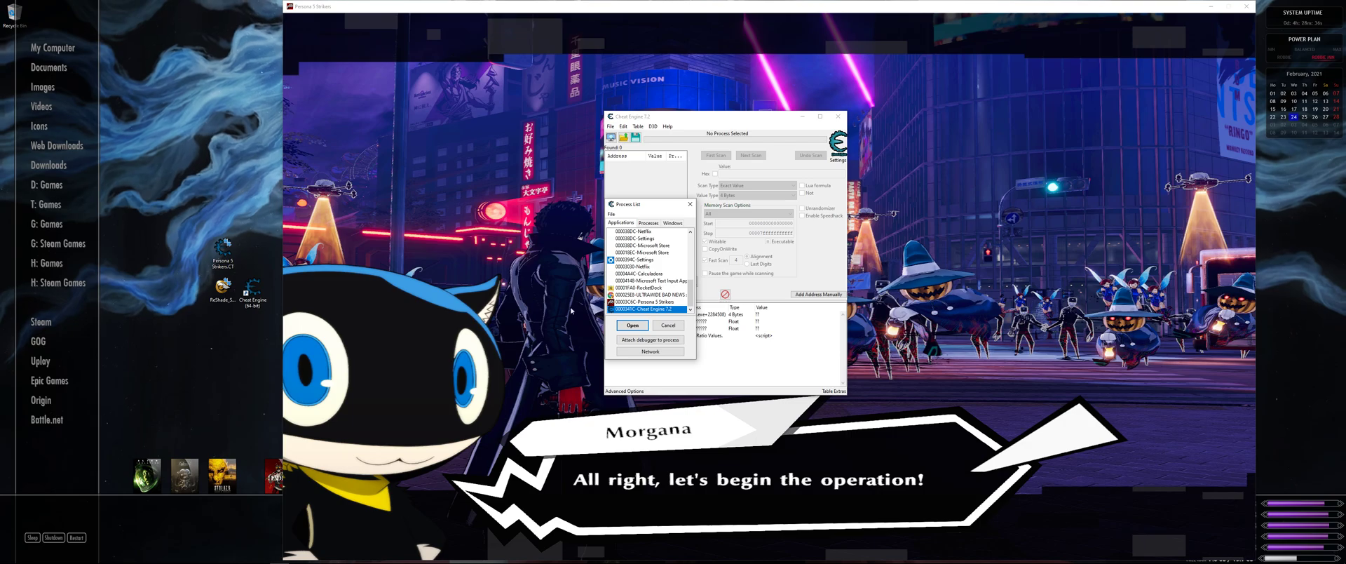
click(647, 301)
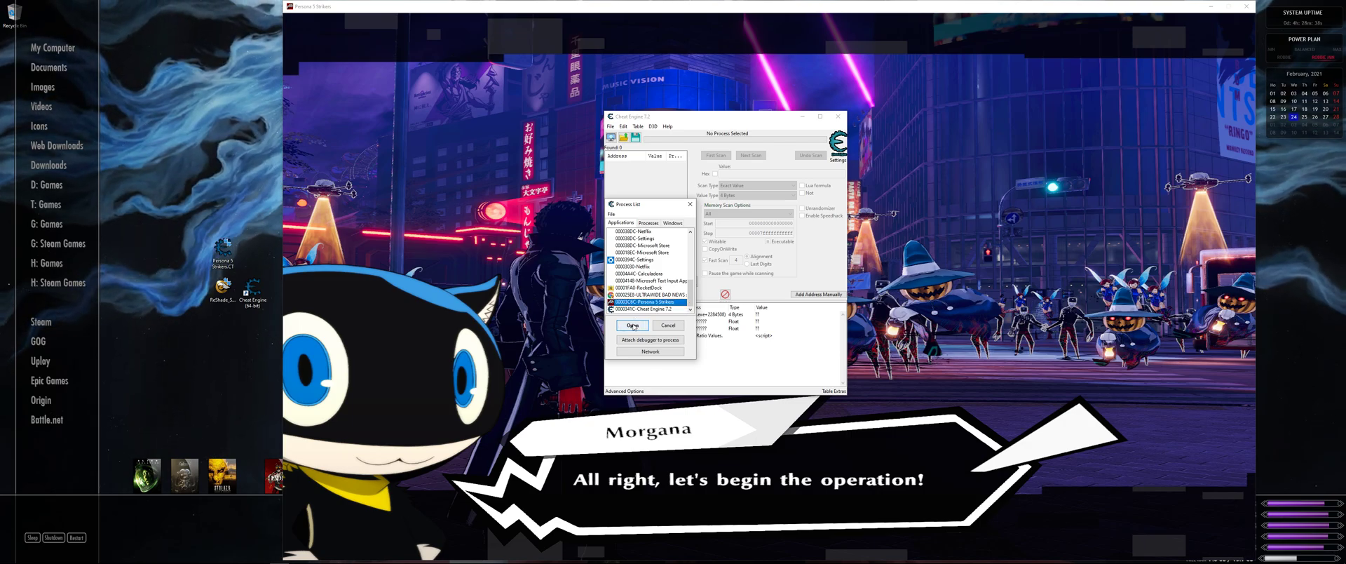
click(634, 325)
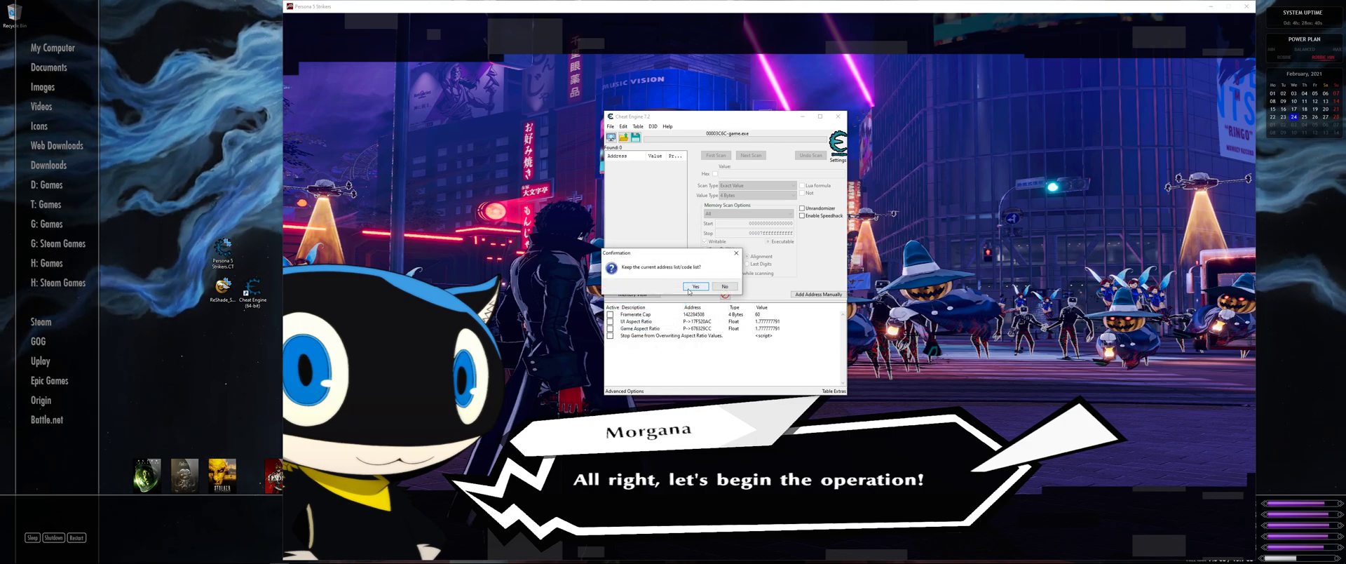
click(694, 286)
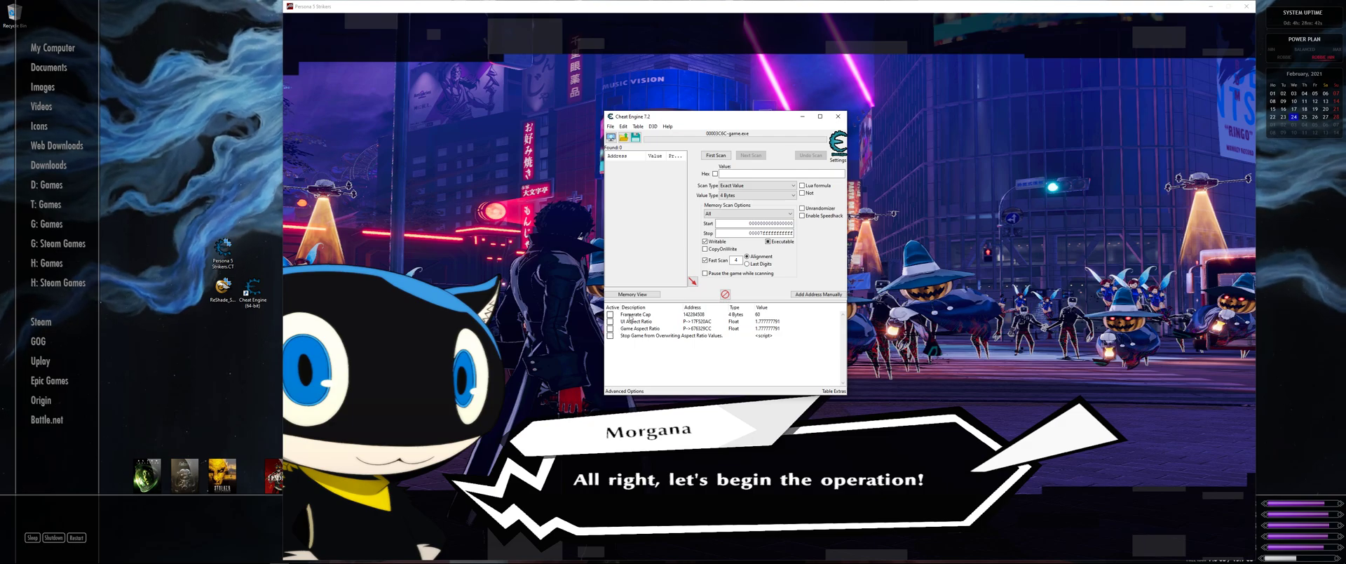
click(670, 335)
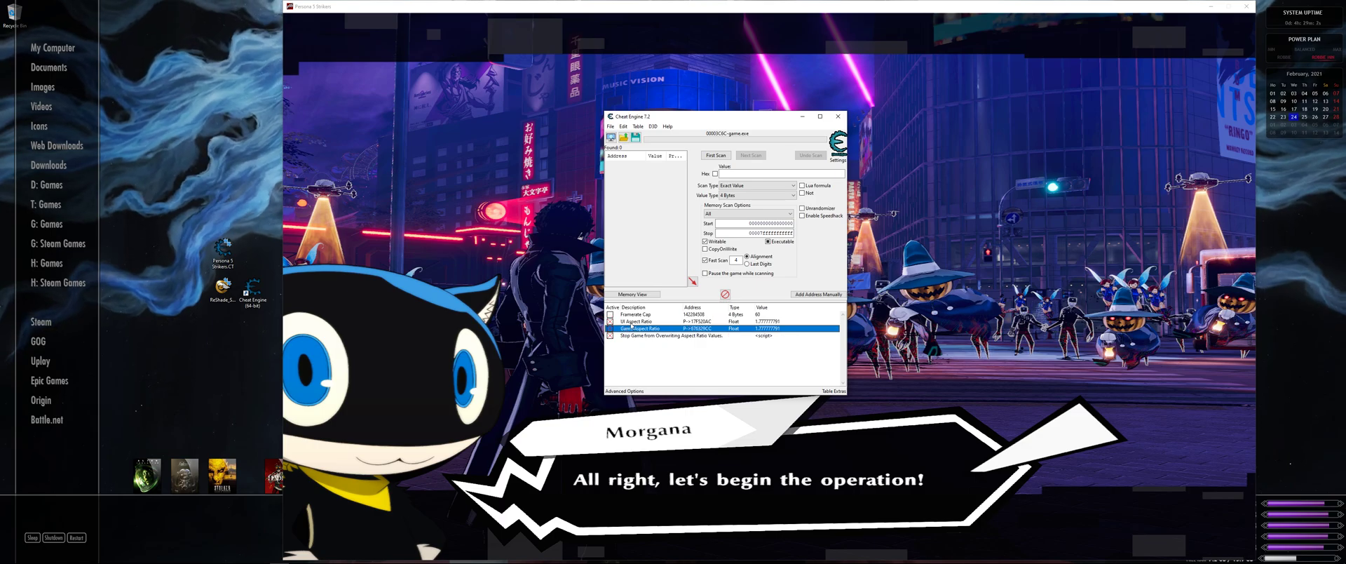
click(639, 321)
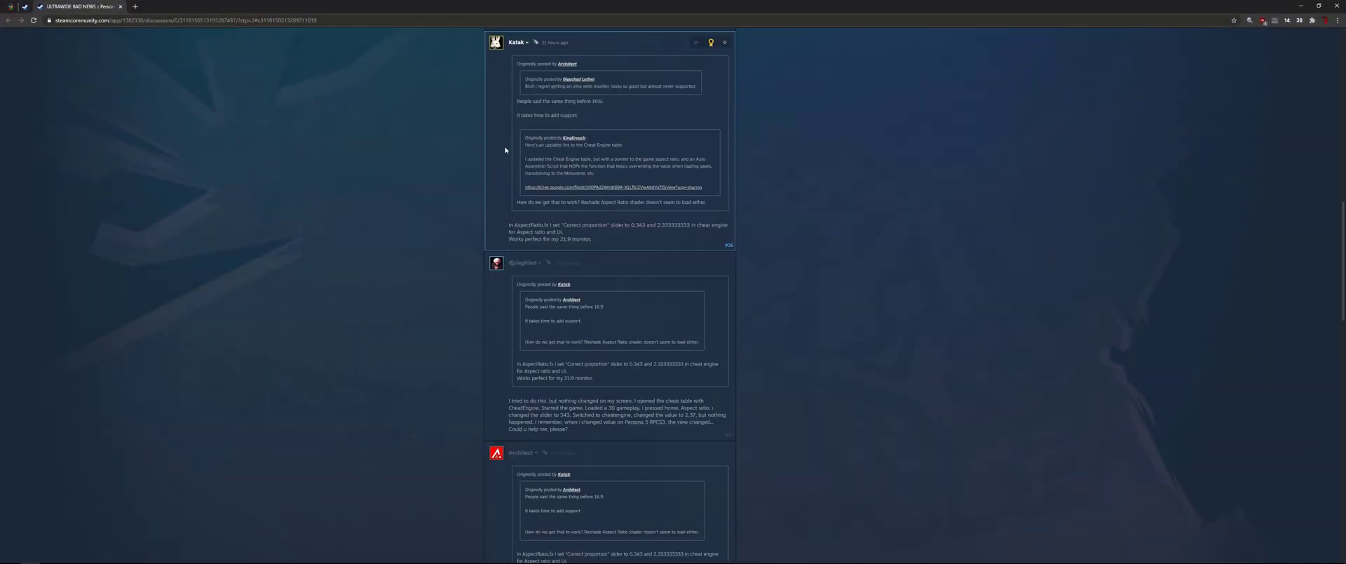
mouse_move(661, 229)
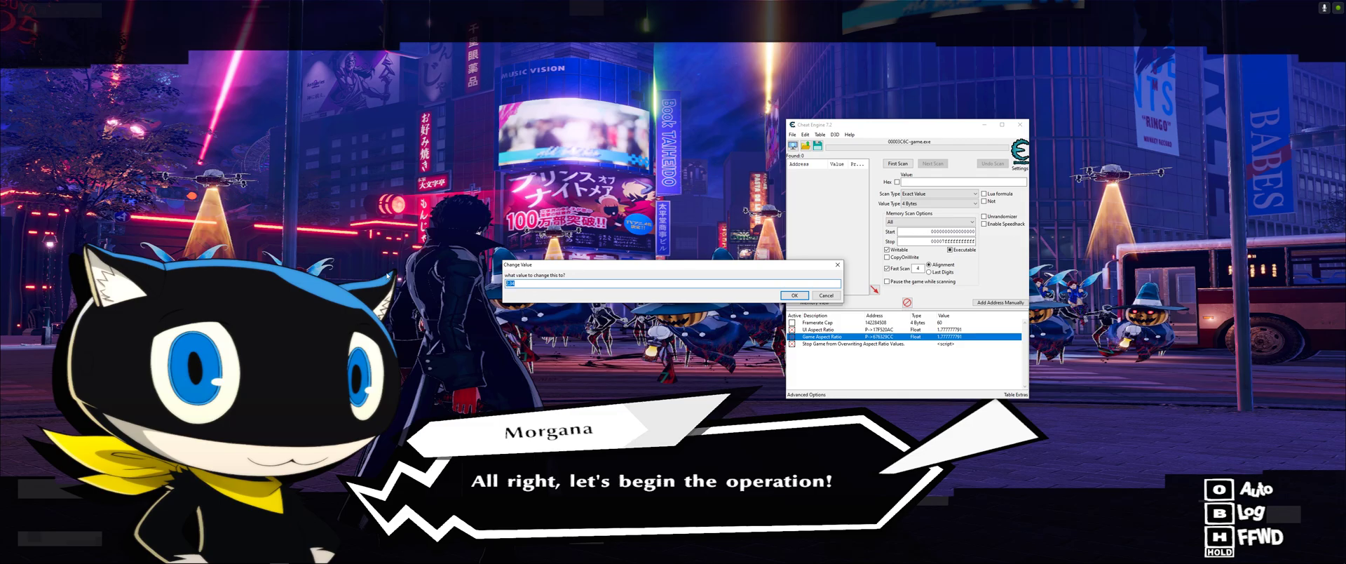
Change the UI Aspect Ratio value to 1.77 in the Change Value dialog.
click(793, 294)
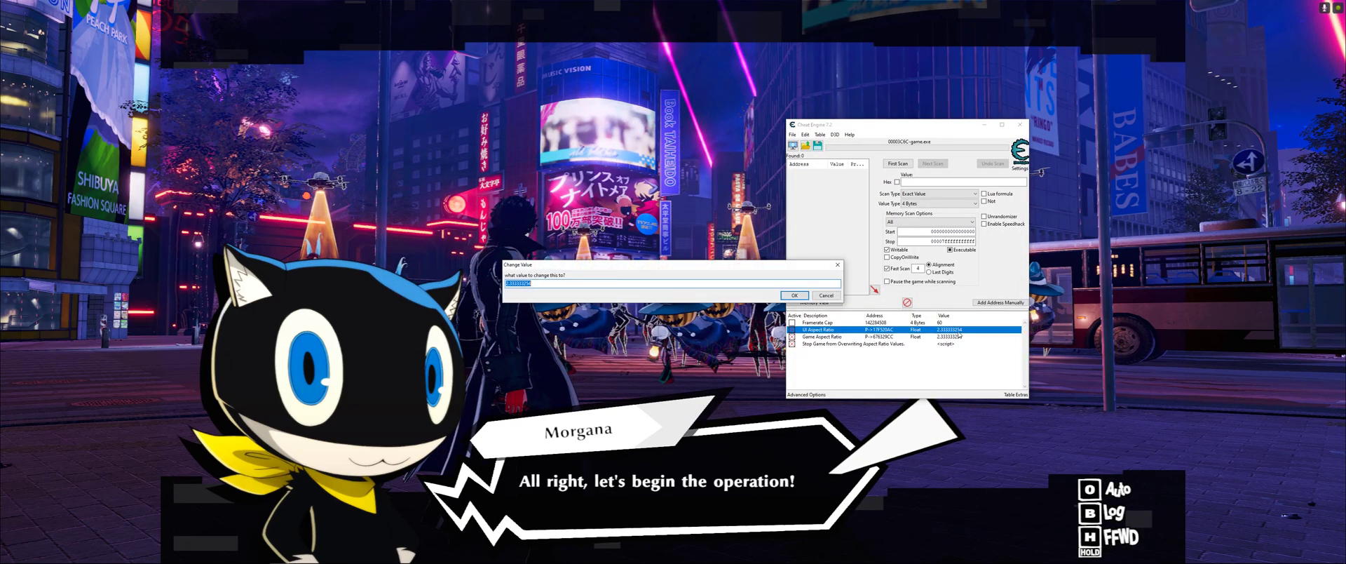
text(1.777)
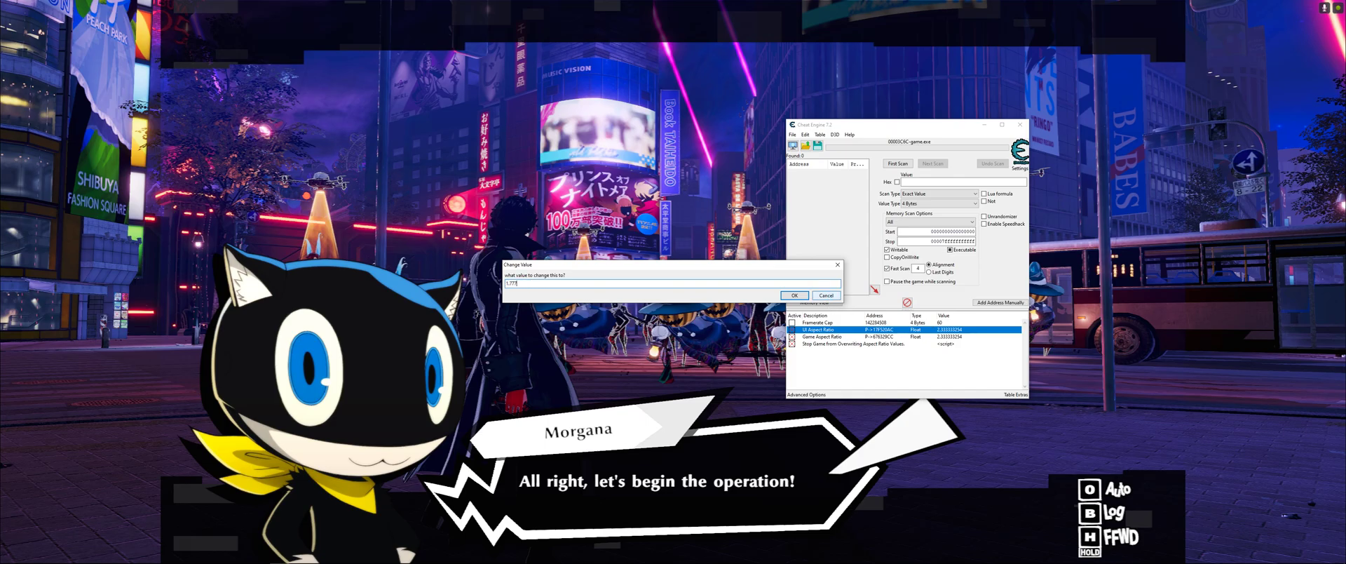
click(792, 294)
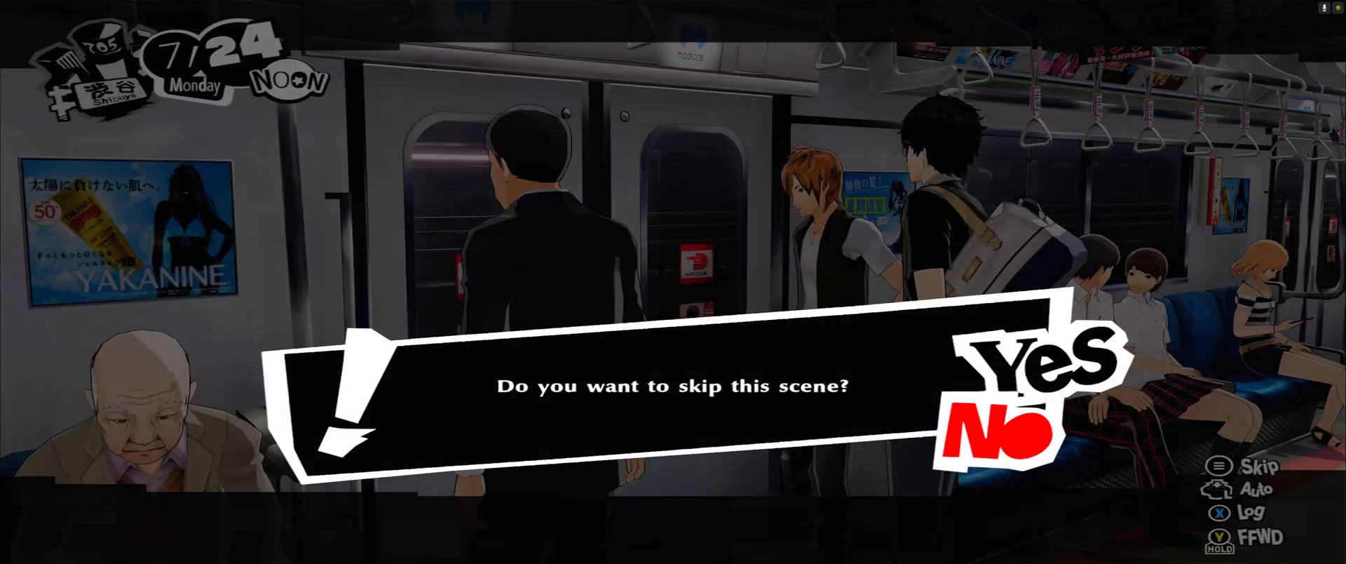
Skip the train cutscene so the story continues in the café with Ann.
click(1030, 369)
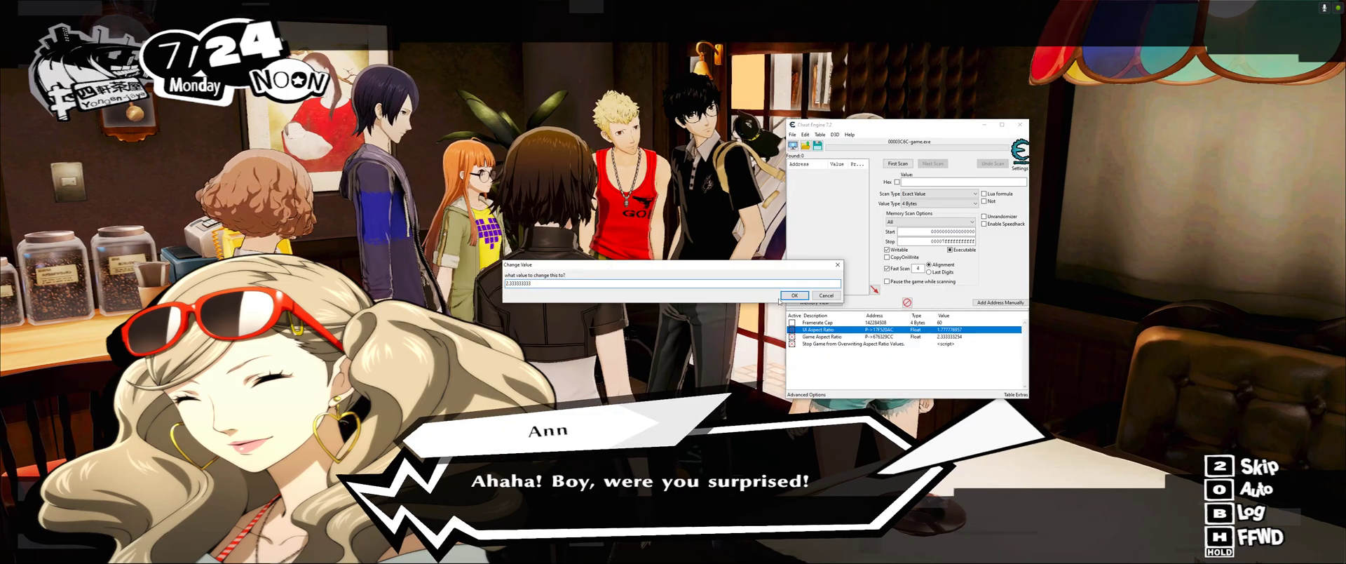
Set the UI Aspect Ratio's new value to 1.777778.
click(794, 295)
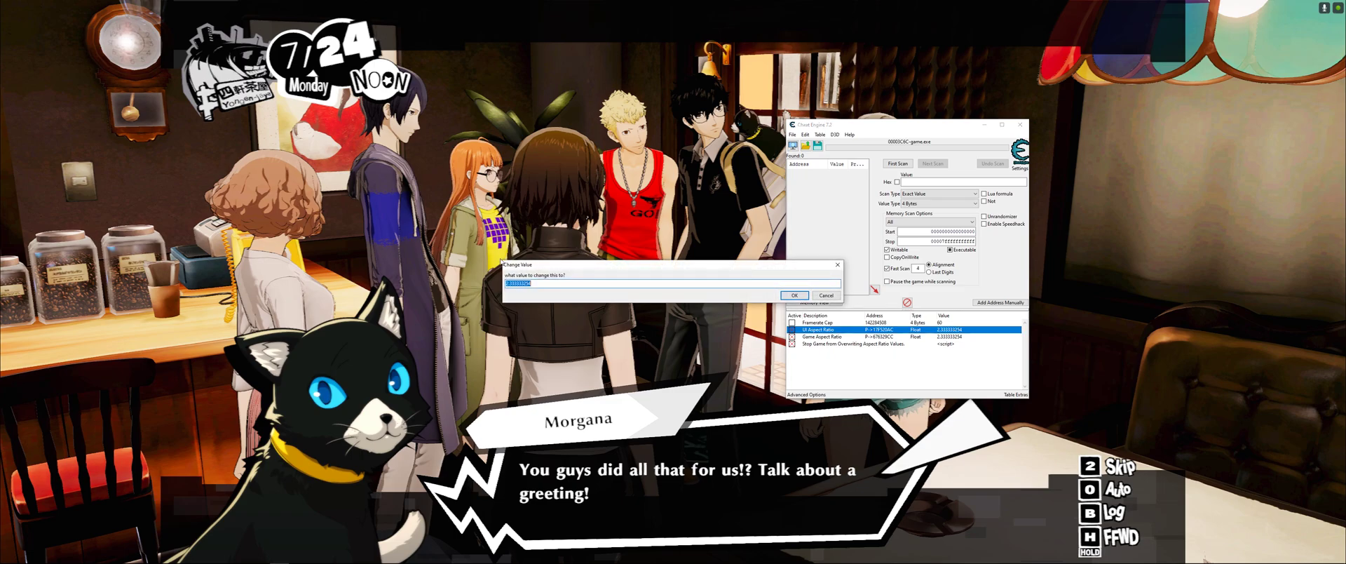
text(1.77)
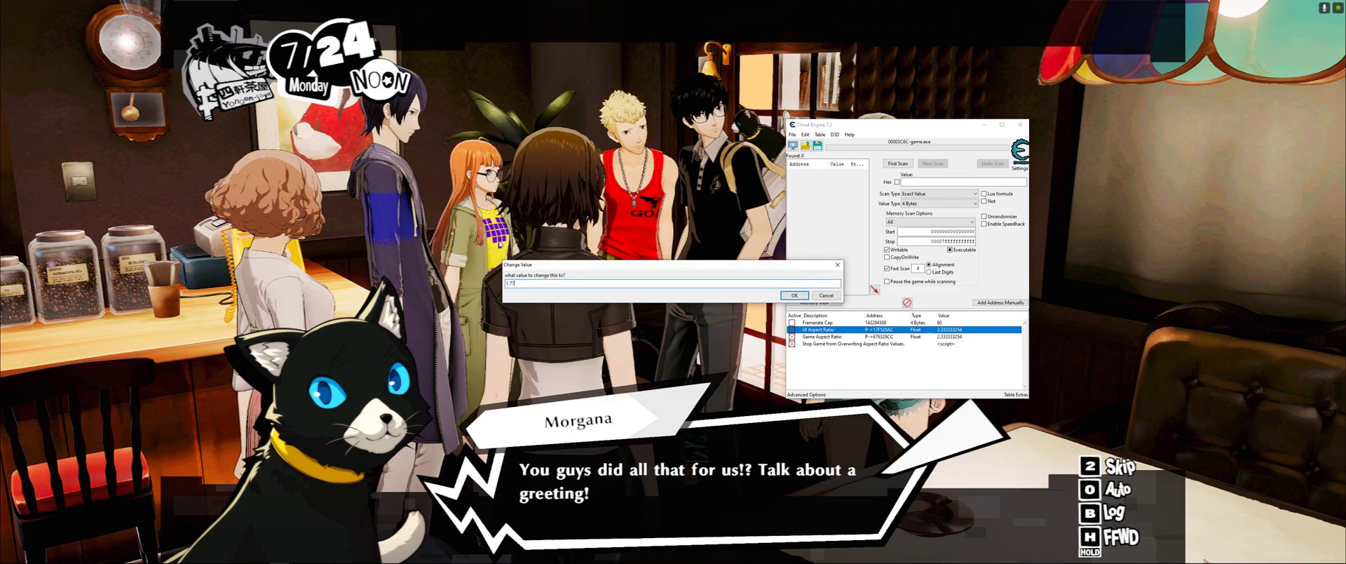
text(1.777778)
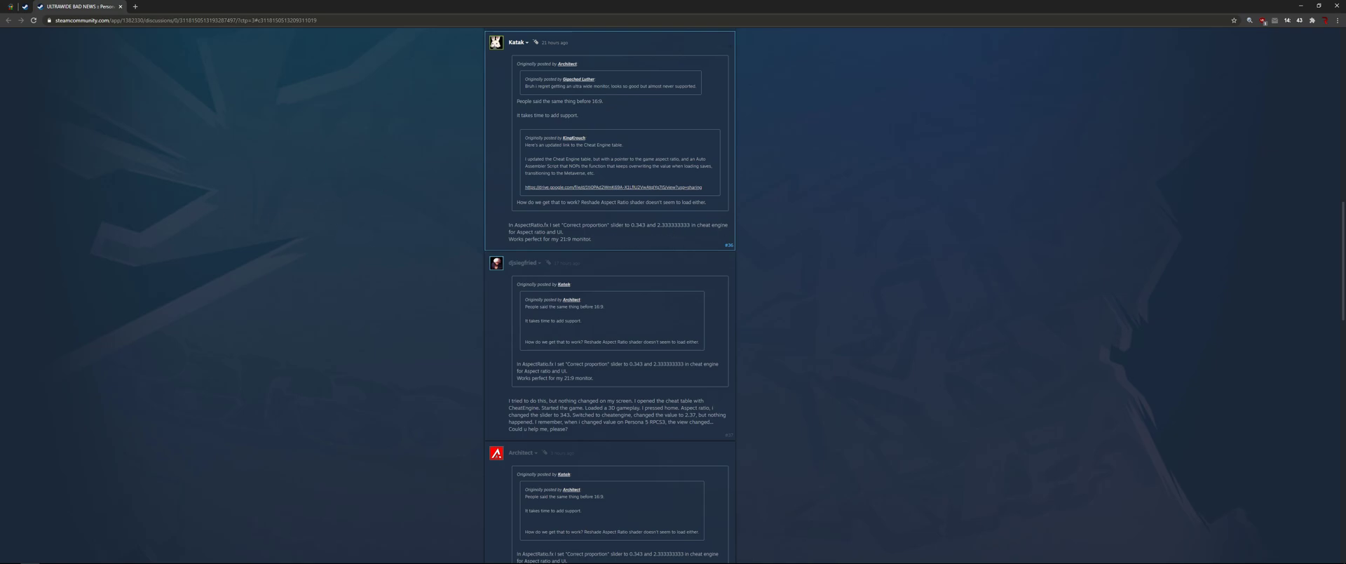
mouse_move(279, 555)
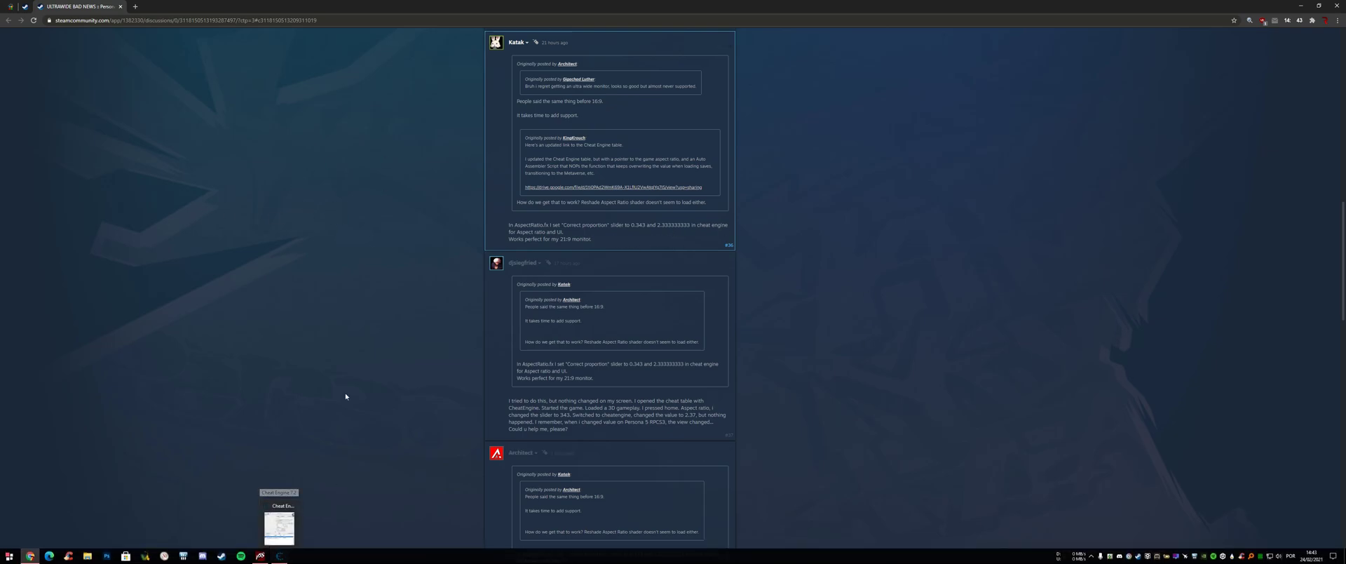